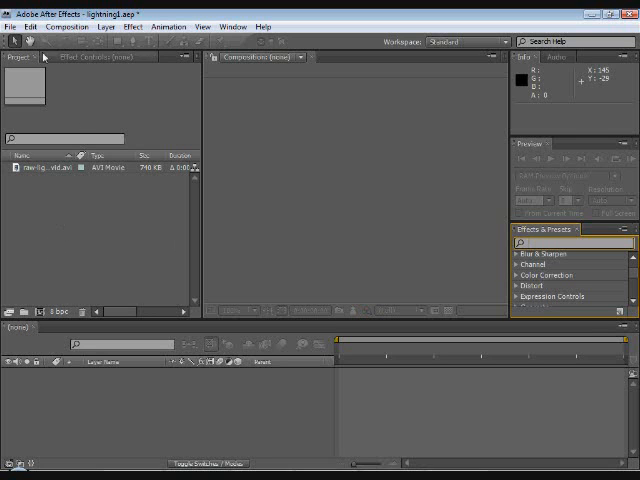
# - Import the raw-lightning_vid clip into the project as footage
pyautogui.click(12, 28)
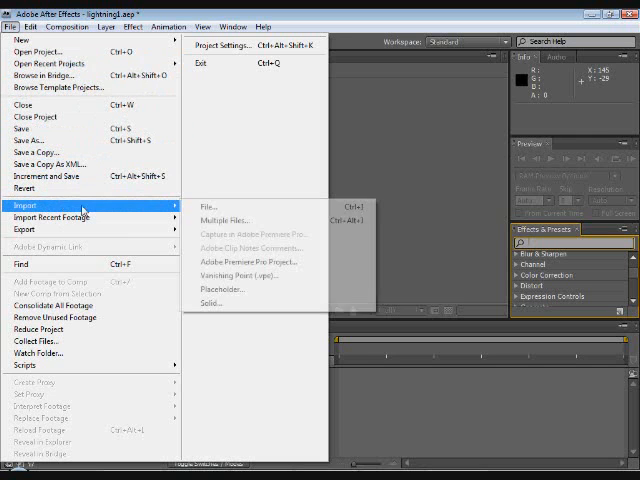
pyautogui.click(206, 206)
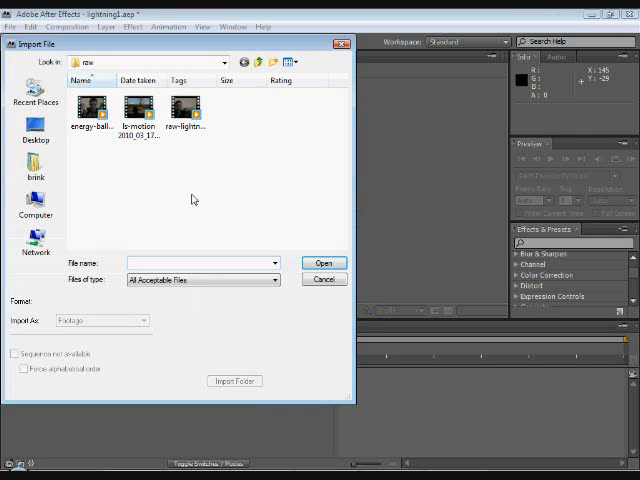
pyautogui.click(186, 108)
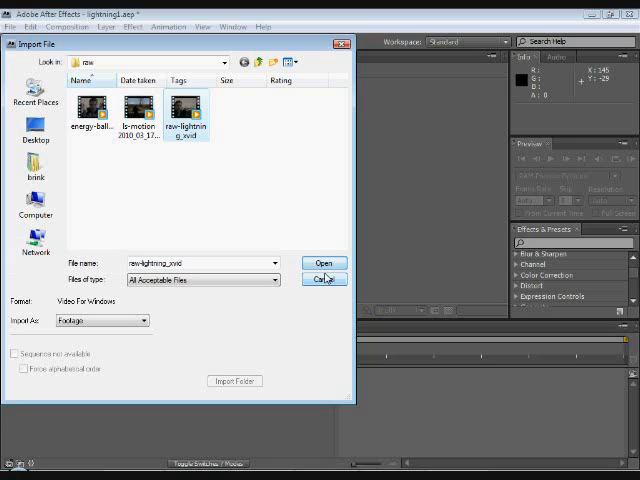
pyautogui.click(322, 264)
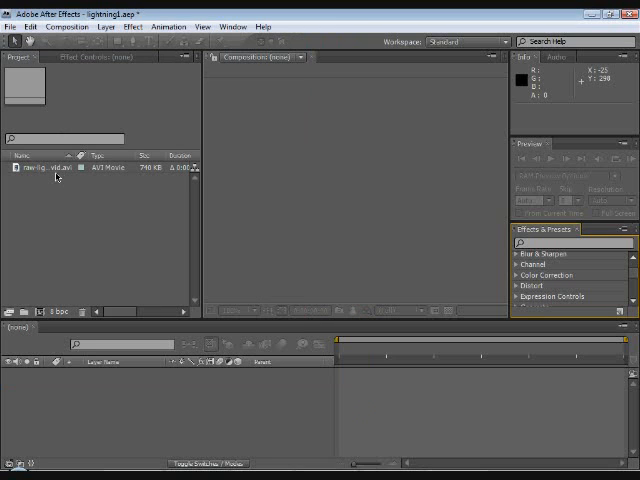
# - Create a new composition from the imported raw lightning footage
pyautogui.click(44, 168)
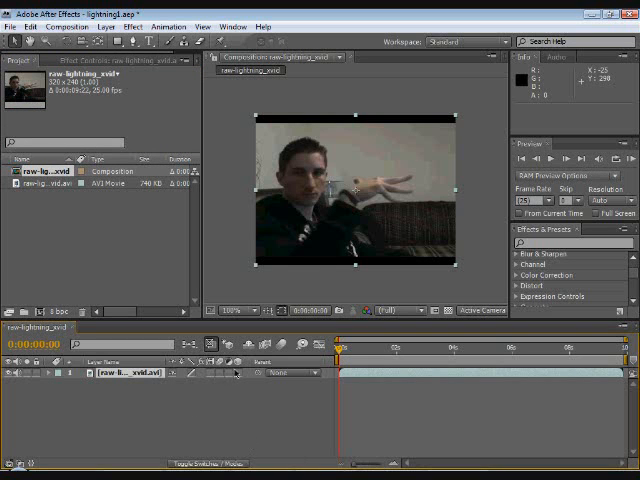
# - Add a new adjustment layer above the video footage layer
pyautogui.click(102, 26)
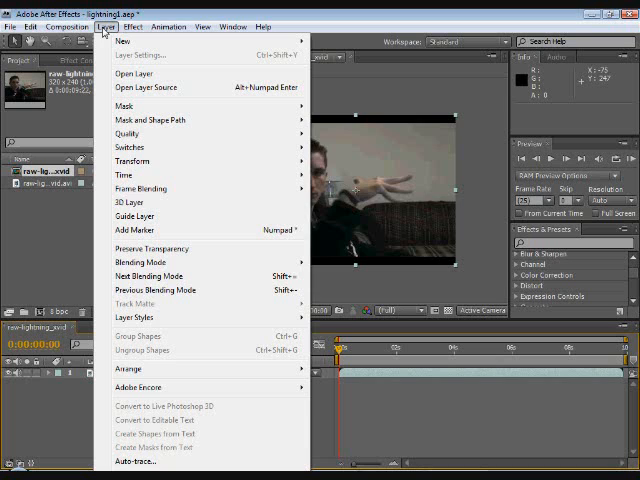
pyautogui.moveTo(158, 56)
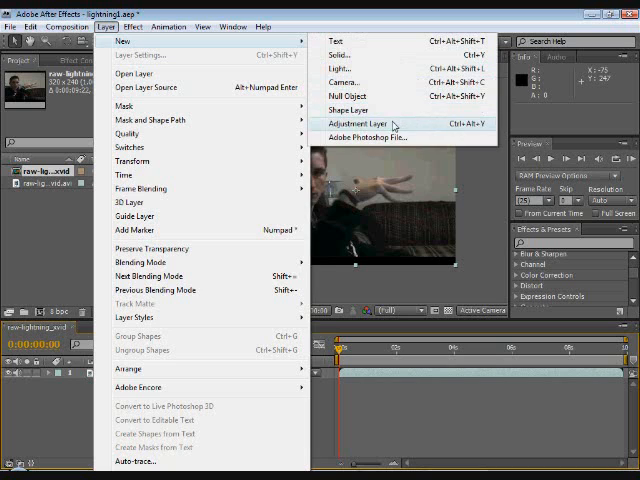
pyautogui.click(368, 122)
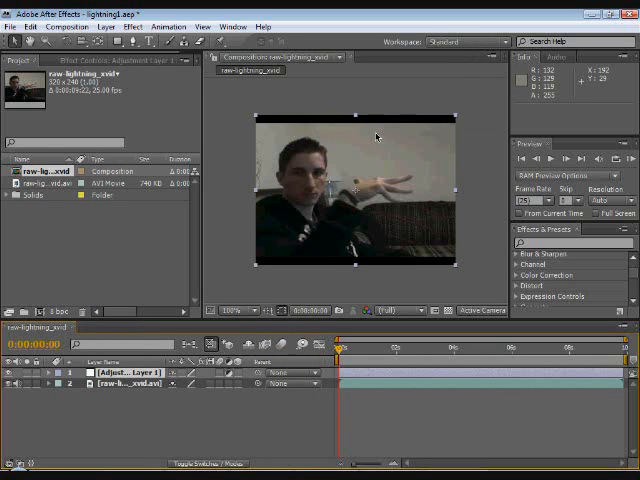
pyautogui.moveTo(144, 278)
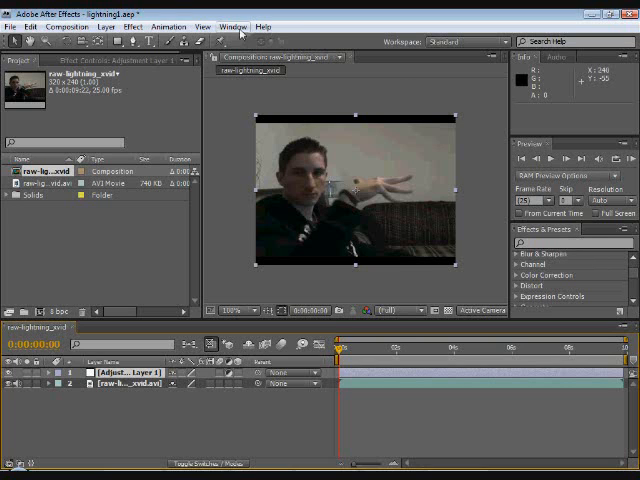
# - Show the Effects & Presets panel from the Window list
pyautogui.click(232, 26)
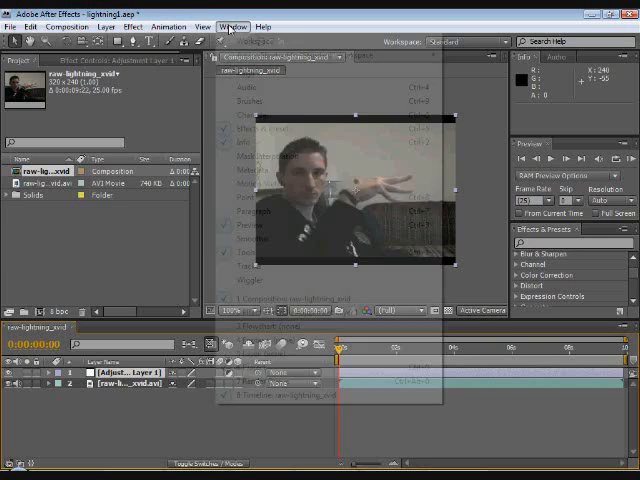
pyautogui.click(232, 26)
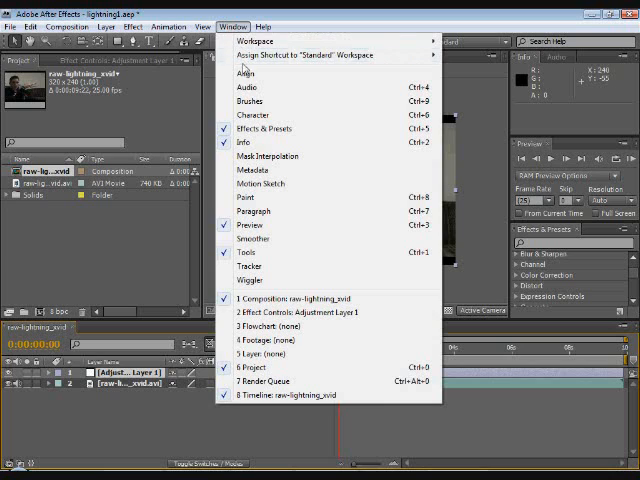
pyautogui.moveTo(264, 128)
pyautogui.write('lightning')
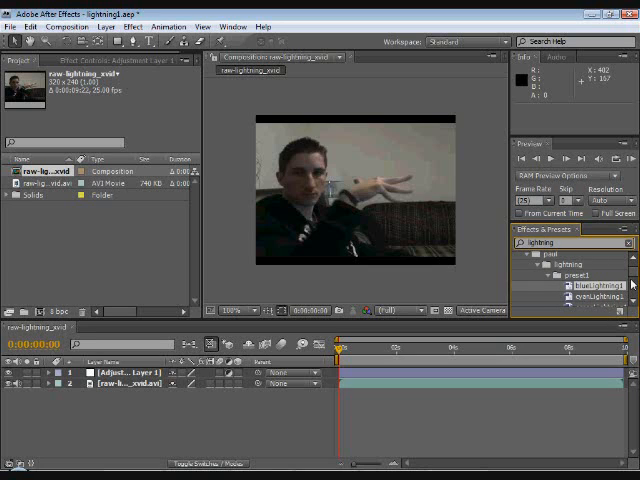
# - Scroll the lightning effects list to reach Advanced Lightning
pyautogui.scroll(-3)
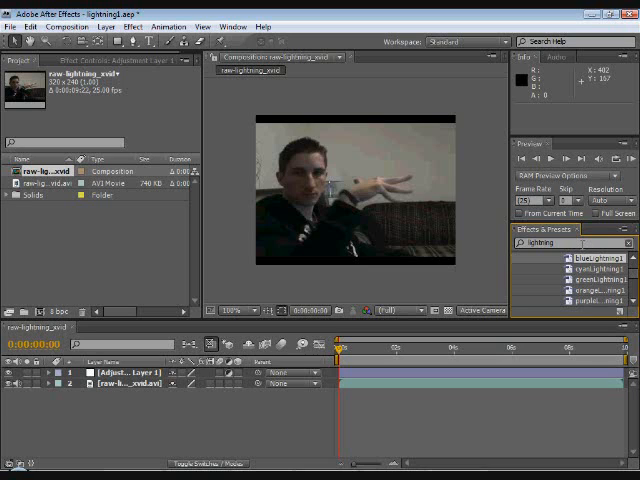
pyautogui.moveTo(600, 262)
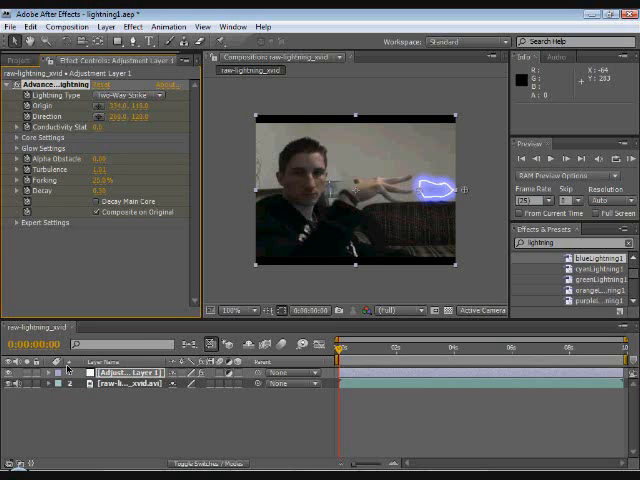
# - Reveal Advanced Lightning's core and glow settings in the timeline and set the glow color to blue
pyautogui.click(44, 372)
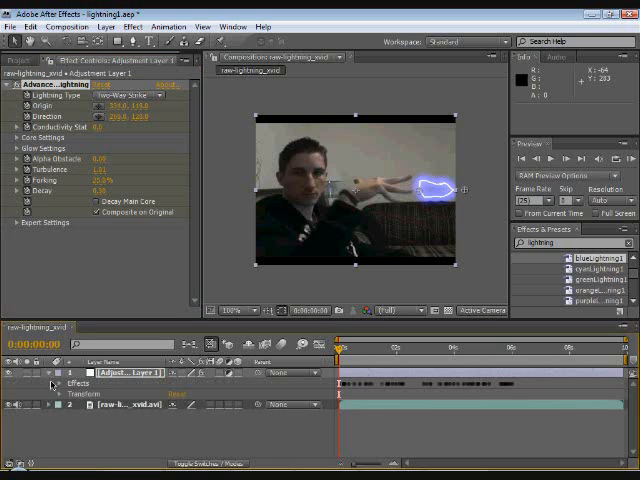
pyautogui.click(52, 384)
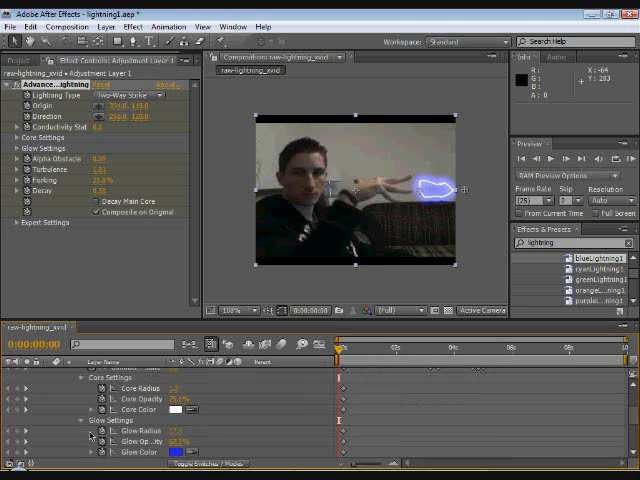
pyautogui.scroll(-3)
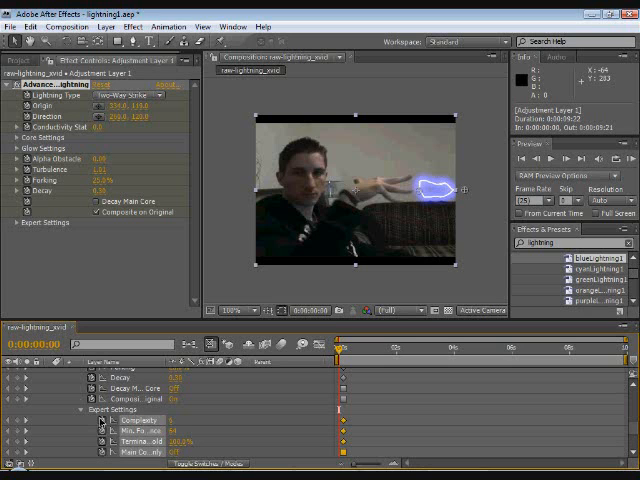
pyautogui.moveTo(104, 432)
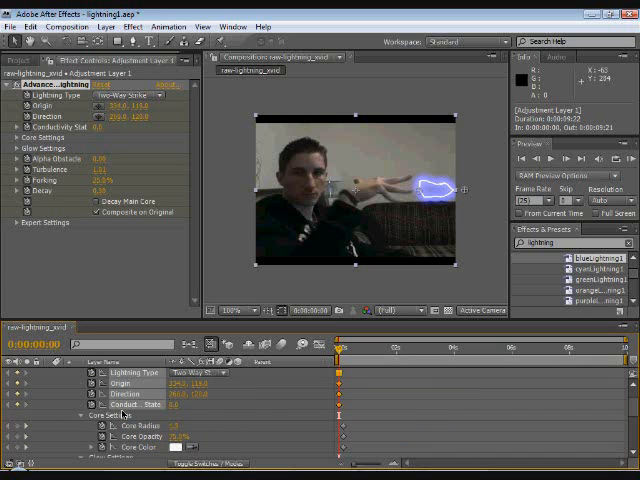
pyautogui.scroll(-3)
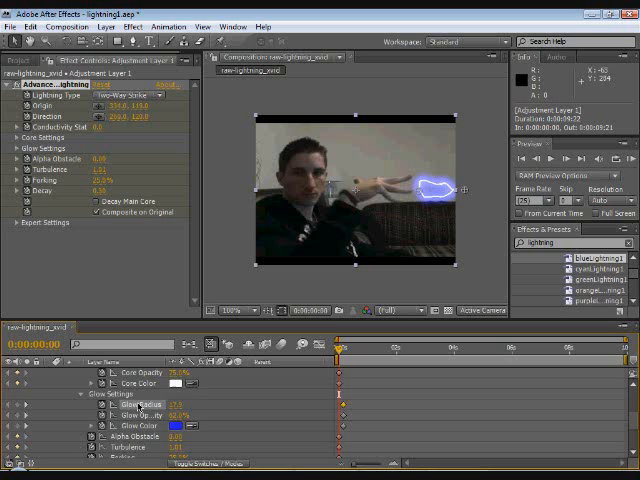
pyautogui.scroll(-3)
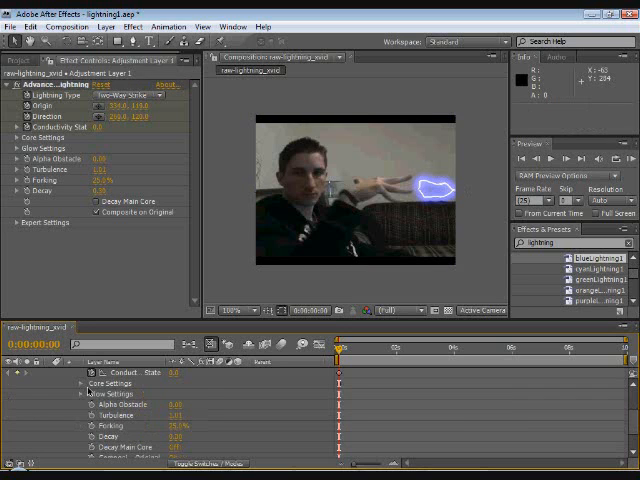
# - Twirl open Transform on Adjustment Layer 1 to list position, scale, rotation and opacity
pyautogui.click(68, 384)
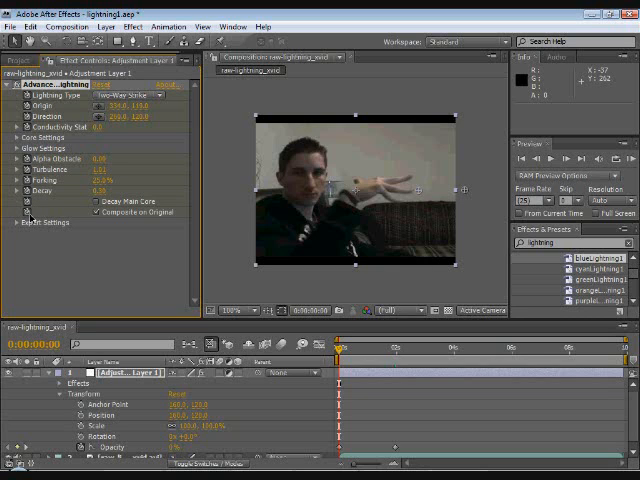
# - Record a first Position keyframe on Adjustment Layer 1 via its stopwatch
pyautogui.click(16, 222)
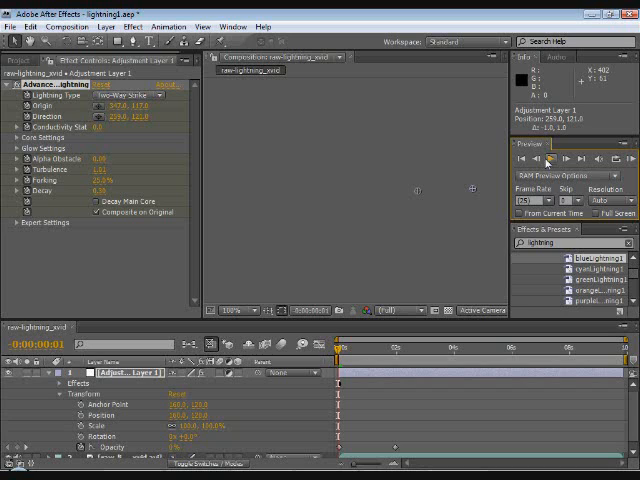
# - Step forward one frame to reposition the lightning and add the next keyframe
pyautogui.click(564, 160)
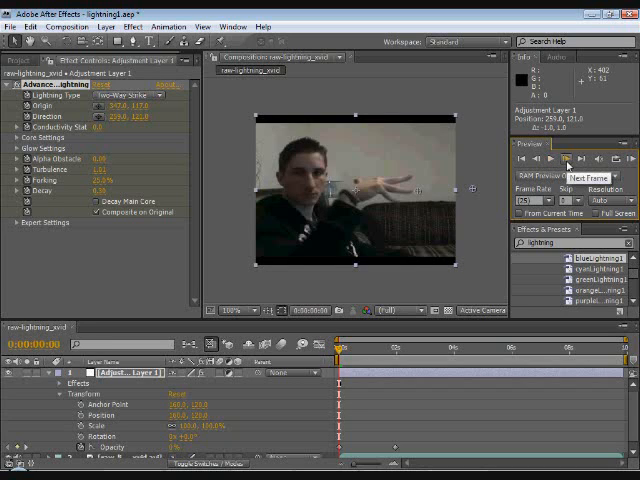
pyautogui.moveTo(550, 160)
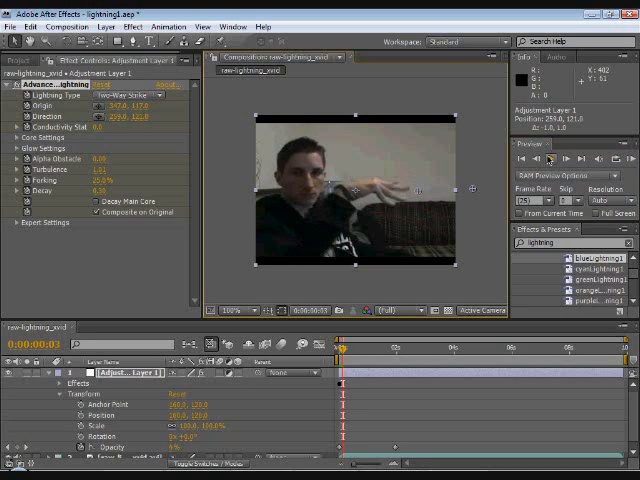
pyautogui.moveTo(412, 206)
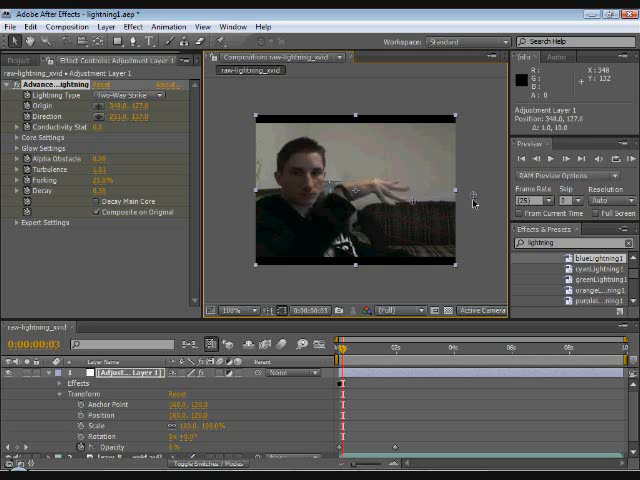
pyautogui.moveTo(432, 220)
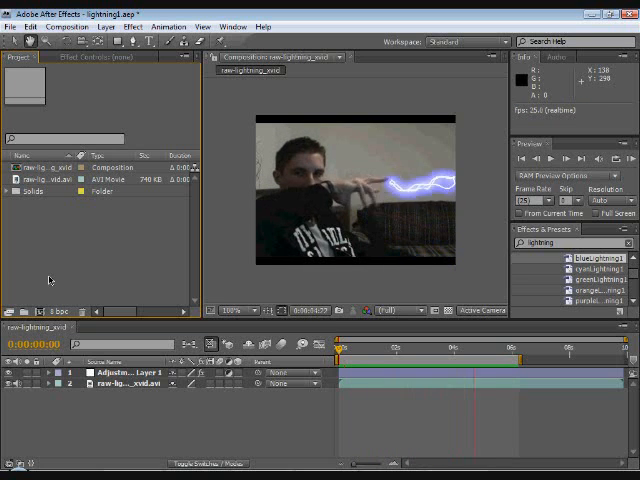
# - Expand Adjustment Layer 1 to show its long series of position keyframes
pyautogui.click(516, 344)
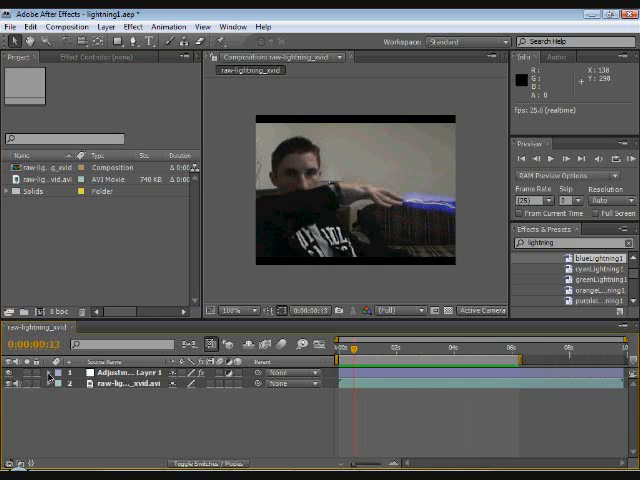
pyautogui.click(48, 372)
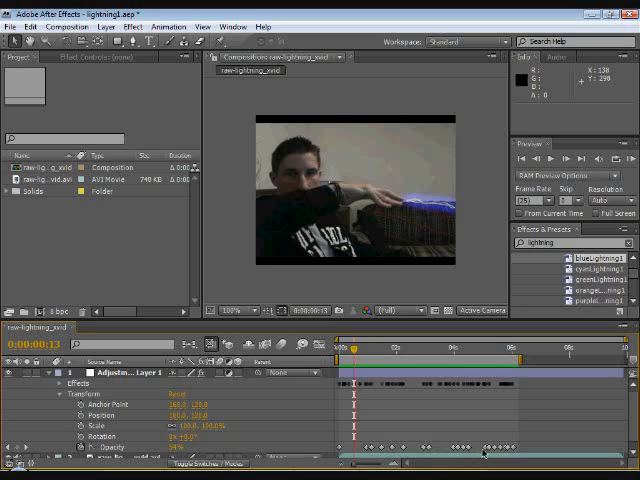
pyautogui.moveTo(352, 358)
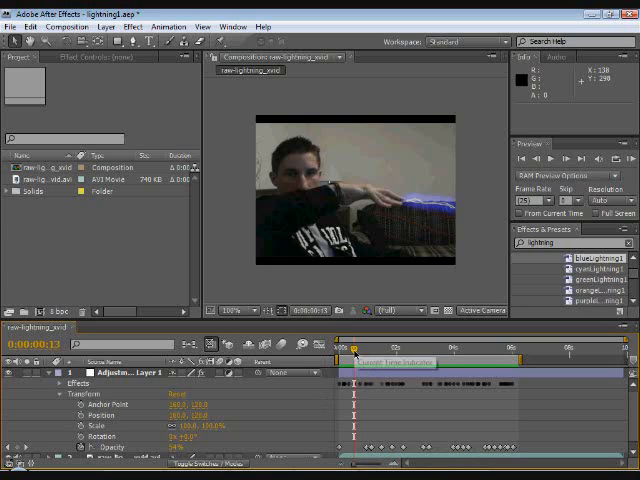
# - Scrub back and forth through the clip to check the lightning bolt stays between the man's hands
pyautogui.moveTo(350, 352); pyautogui.dragTo(362, 352)
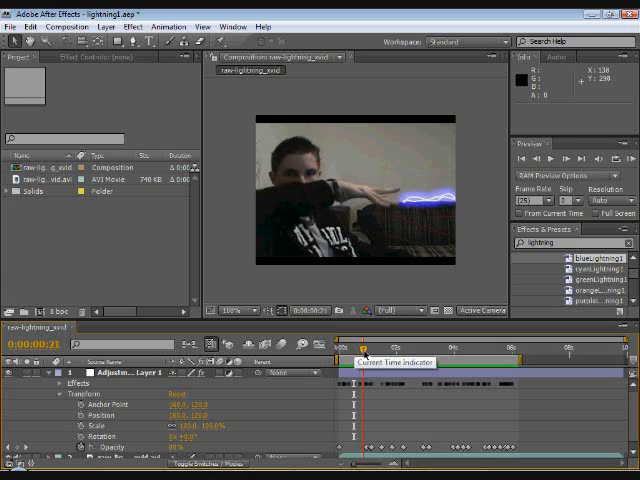
pyautogui.click(370, 350)
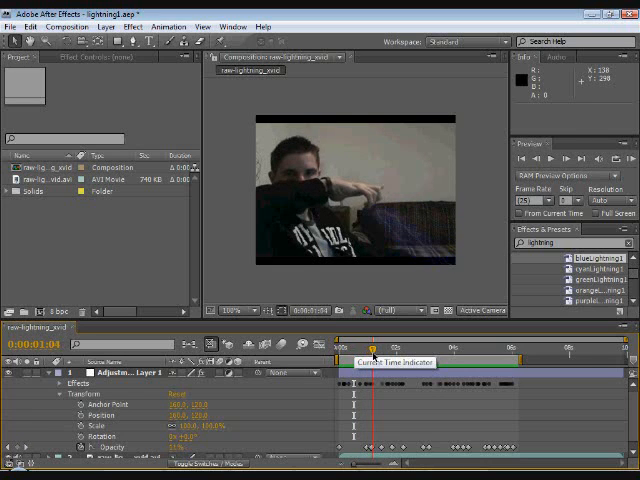
pyautogui.moveTo(372, 350); pyautogui.dragTo(382, 350)
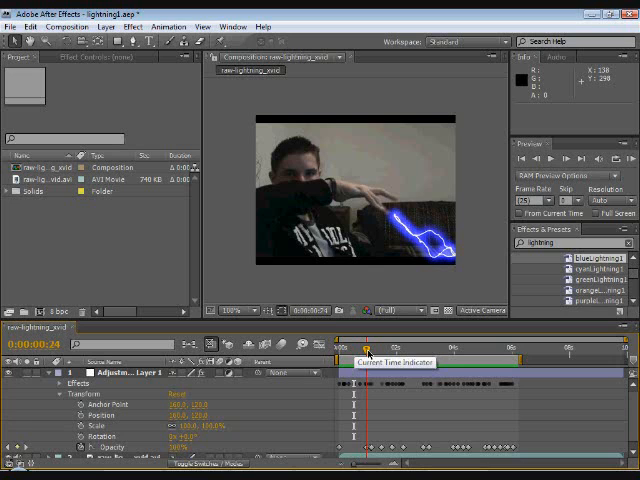
pyautogui.moveTo(372, 350); pyautogui.dragTo(368, 350)
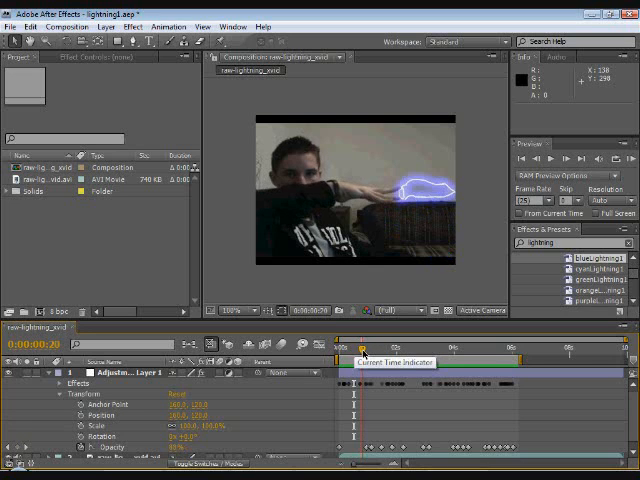
pyautogui.moveTo(348, 350); pyautogui.dragTo(372, 350)
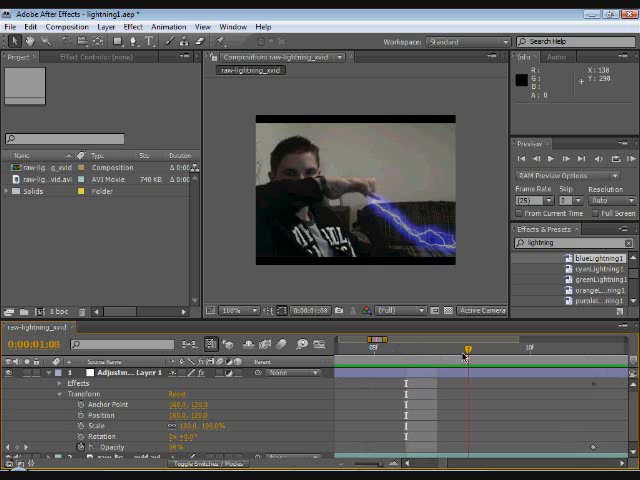
# - Move the time indicator forward to where the hands rise toward the face
pyautogui.moveTo(468, 348); pyautogui.dragTo(590, 348)
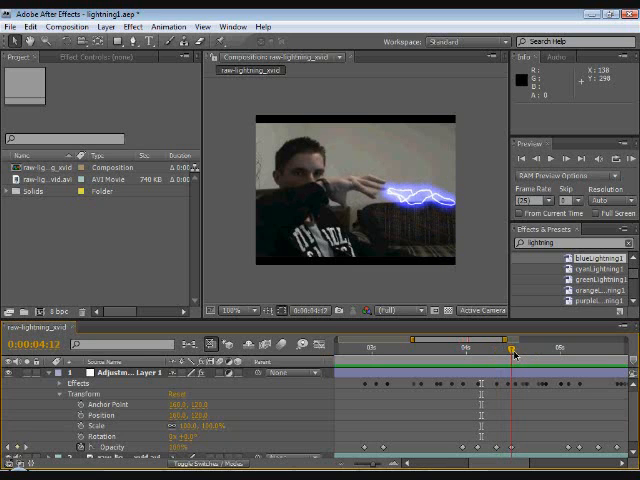
pyautogui.moveTo(512, 352); pyautogui.dragTo(500, 352)
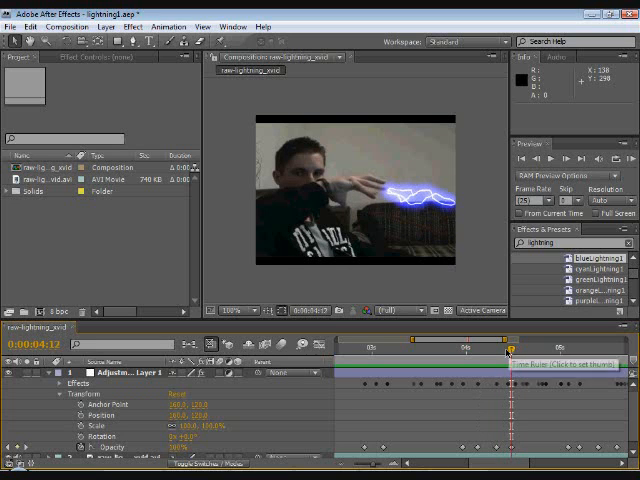
pyautogui.moveTo(484, 412)
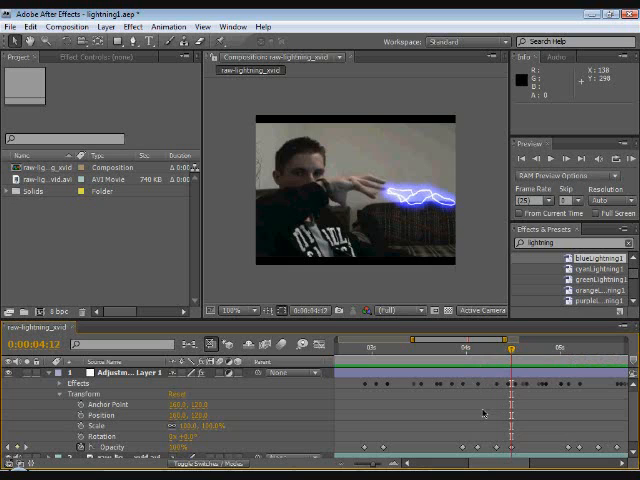